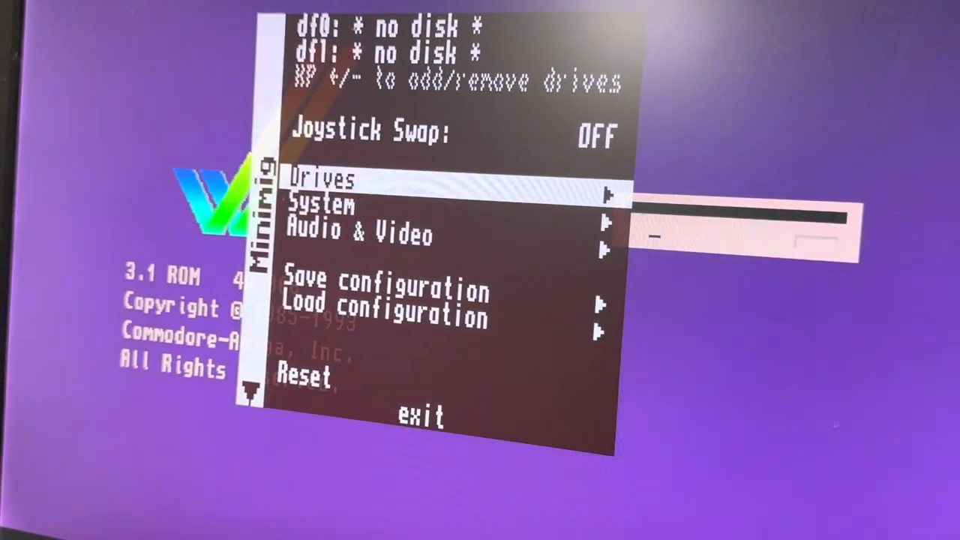
View the Drives page: MegaAGS.hdf primary master and MegaAGS-Saves.hdf primary slave, both fixed HDD.
{"action": "left_click", "coordinate": [321, 180]}
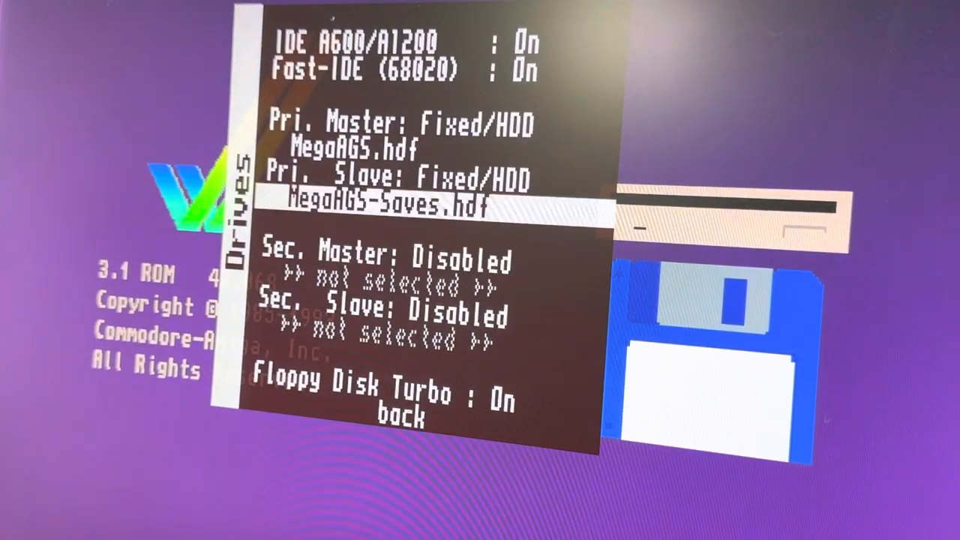
{"action": "key", "text": "Down"}
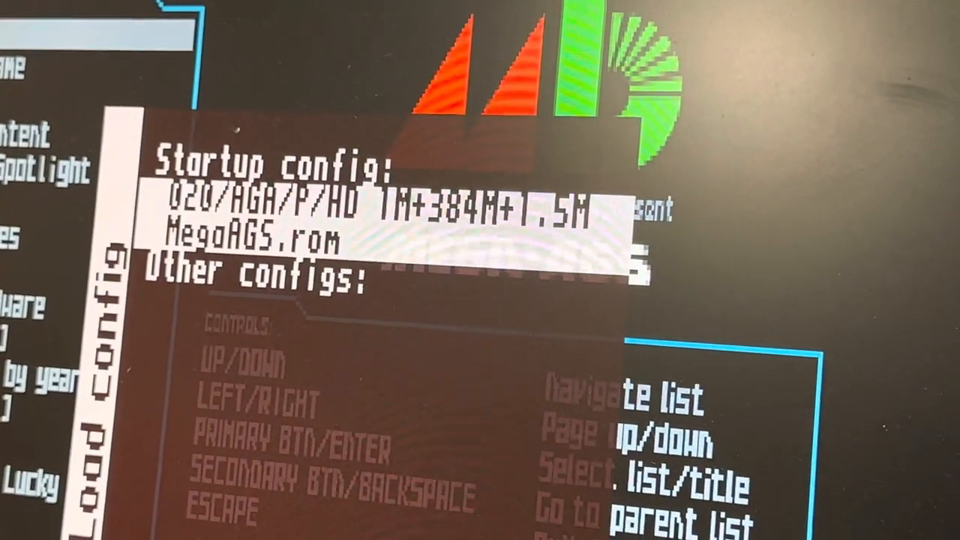
Scroll the Load configuration list to the startup entry 020/AGA/P/HD 1M+384M+1.5M with MegaAGS.rom.
{"action": "scroll", "scroll_direction": "down", "scroll_amount": 3}
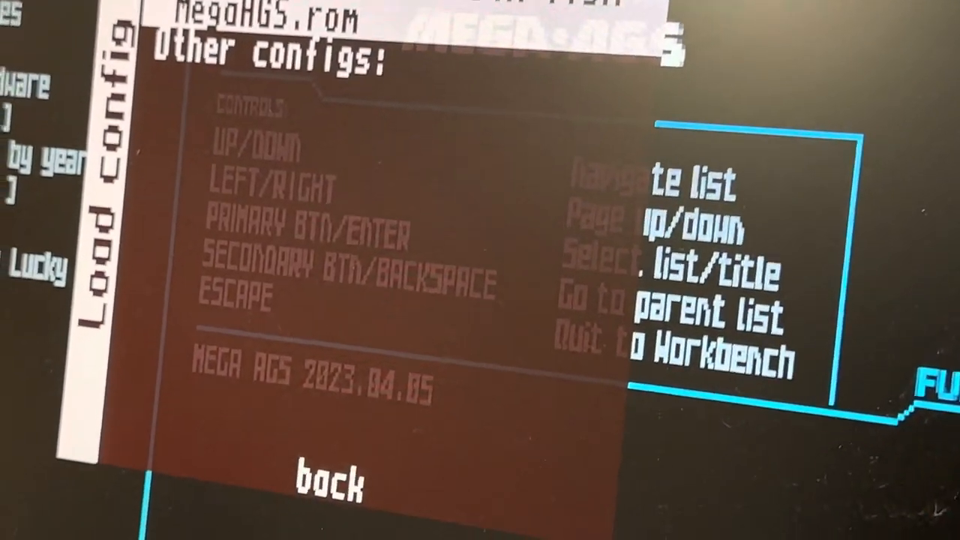